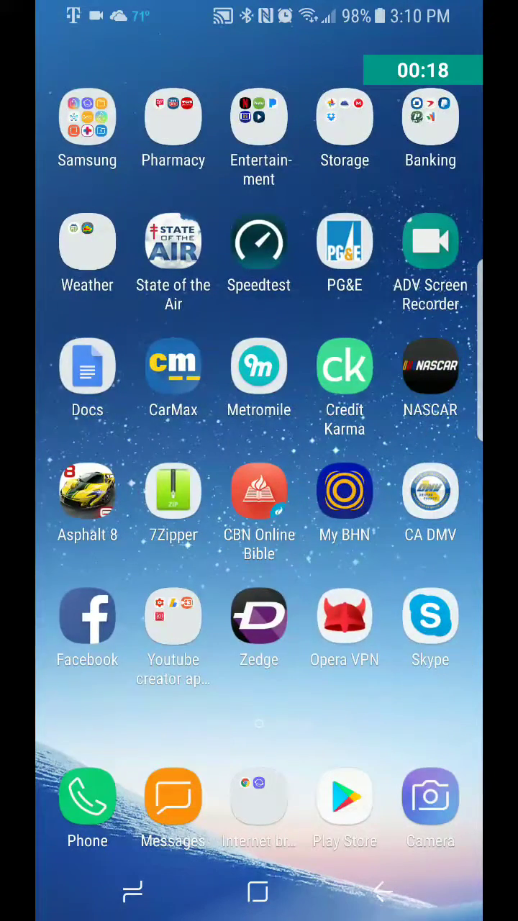
- Reach Wallpapers and themes in Settings to land on the Samsung Themes wallpaper gallery
scroll("left", 3)
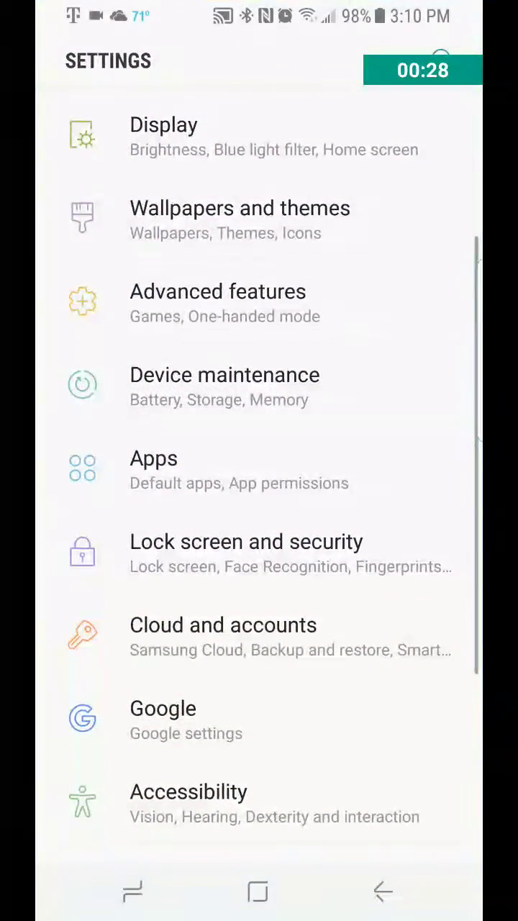
left_click(239, 219)
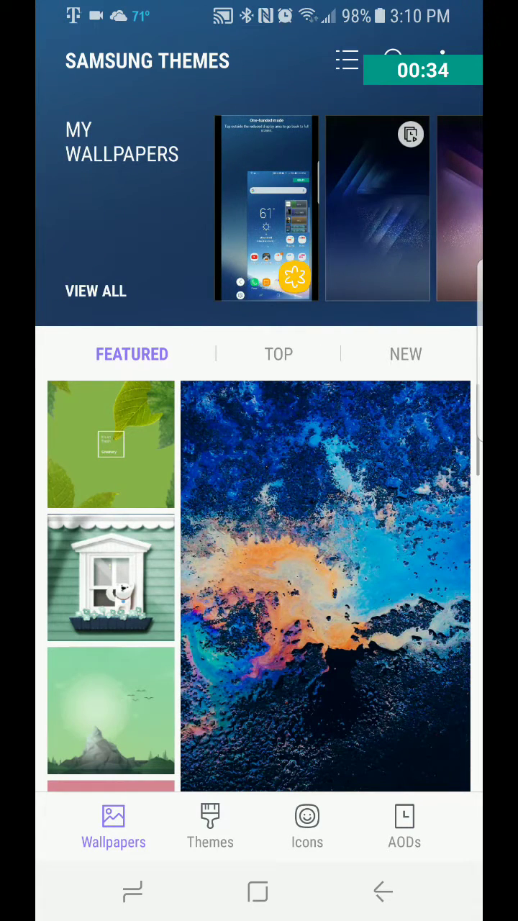
- Scroll the Themes catalogue down to the Sunset Safari theme and view its $2.00 details
left_click(210, 826)
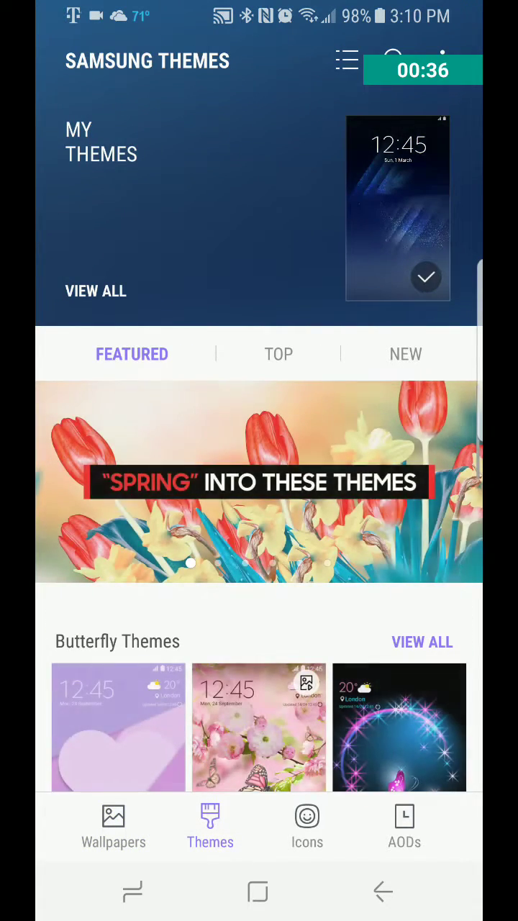
scroll("down", 3)
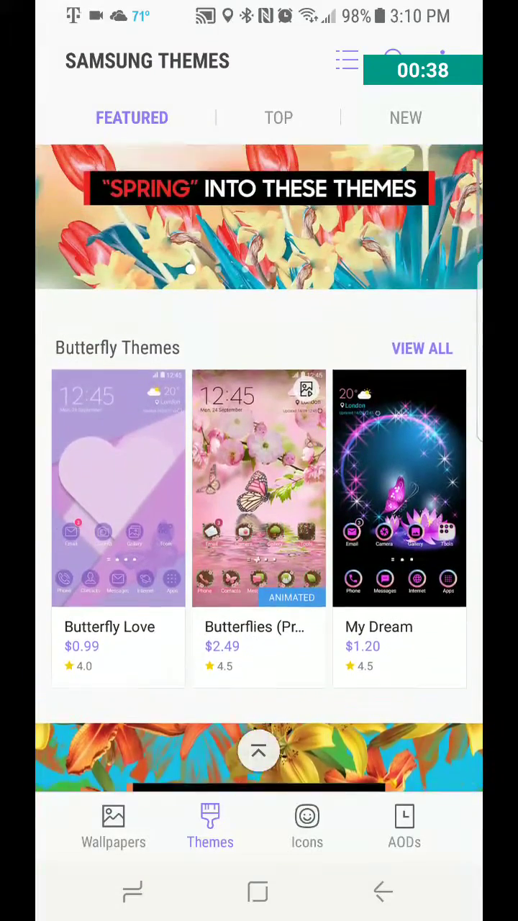
scroll("down", 3)
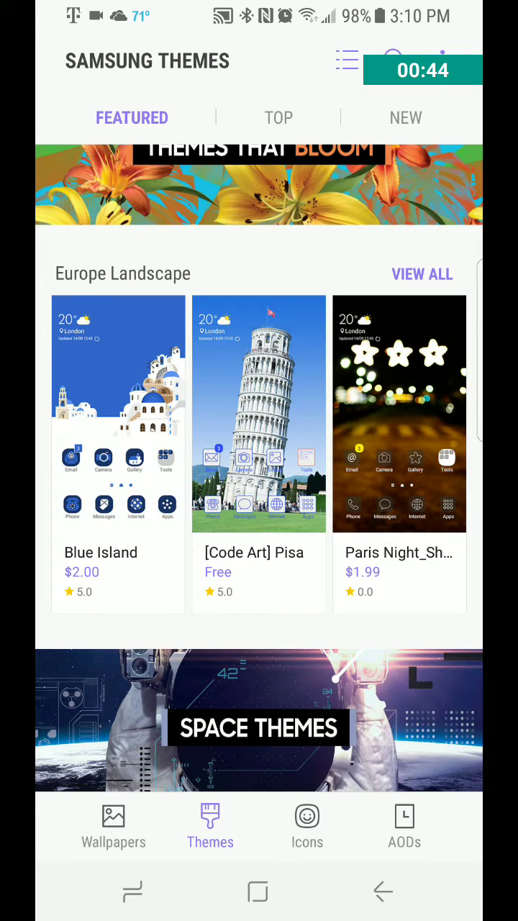
scroll("down", 3)
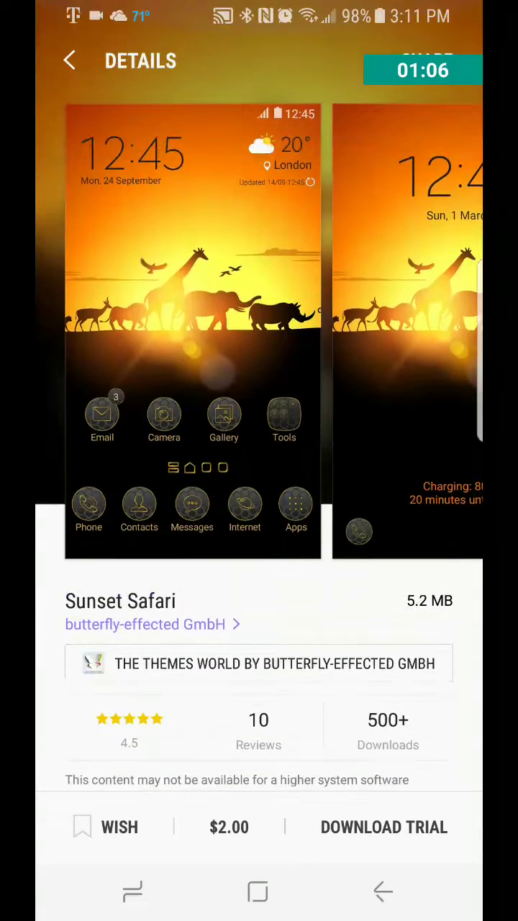
- Back out of Sunset Safari and re-enter the store from the home-screen editor, showing Sparkling Themes and Sunsets & Sunrises
left_click(69, 60)
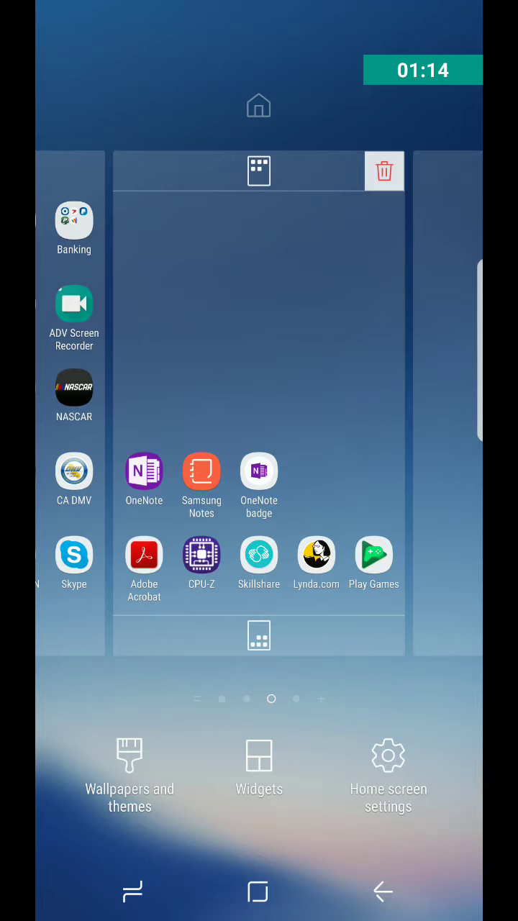
left_click(129, 777)
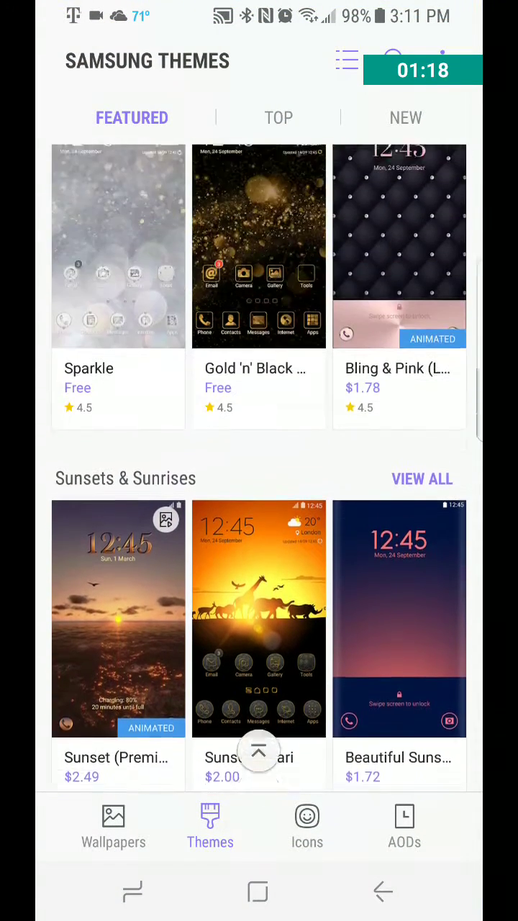
scroll("down", 3)
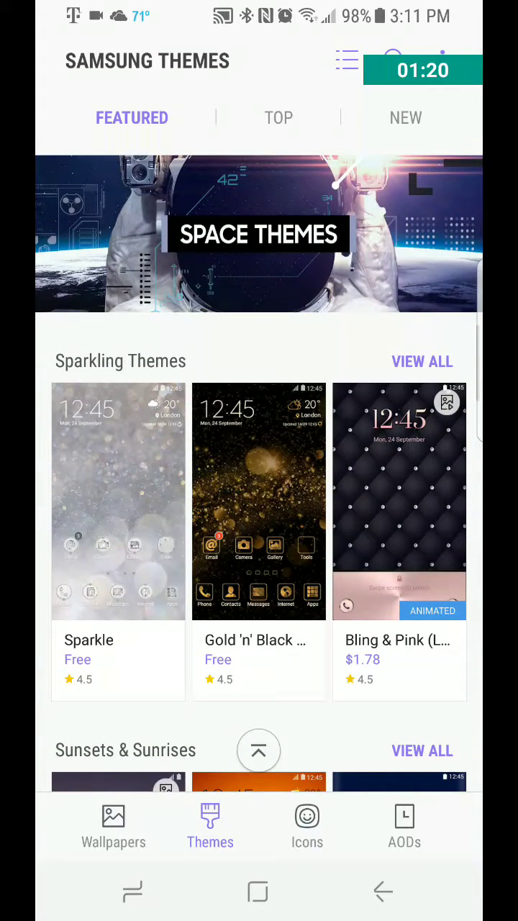
- Browse through the featured icon packs in the Icons catalogue
left_click(307, 824)
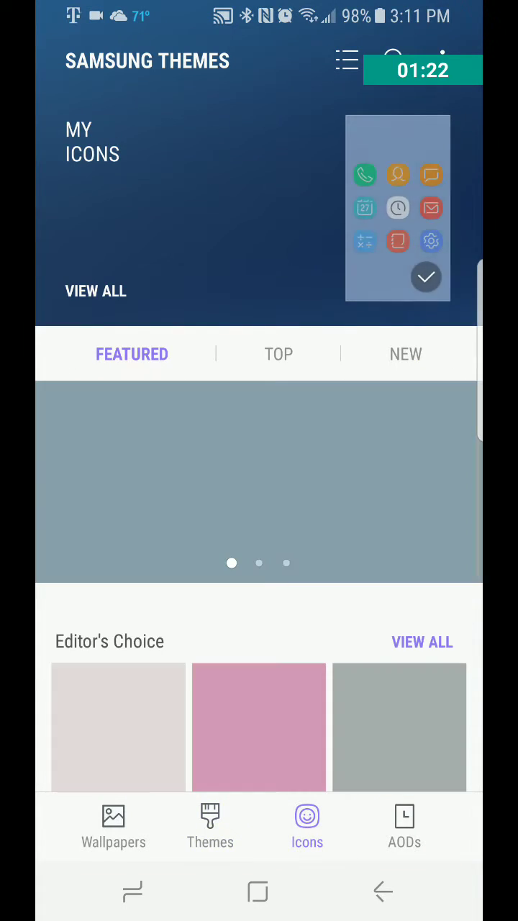
scroll("up", 3)
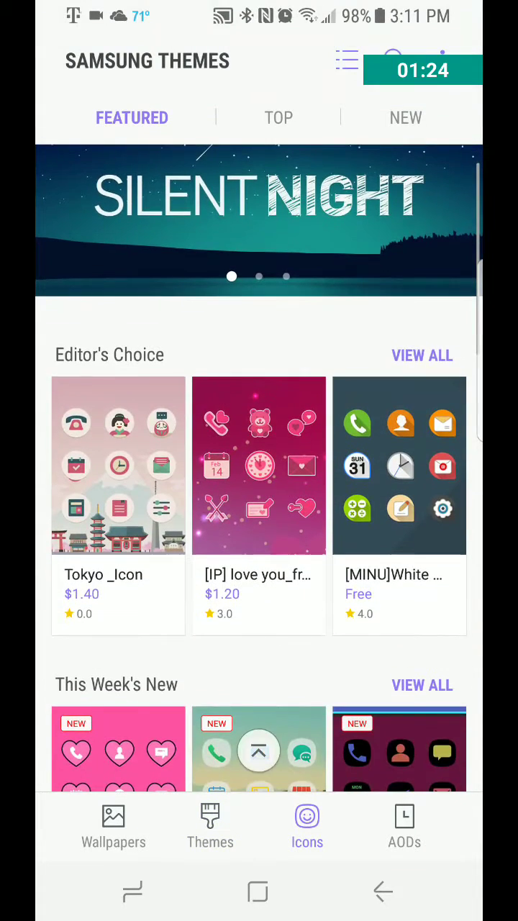
scroll("down", 3)
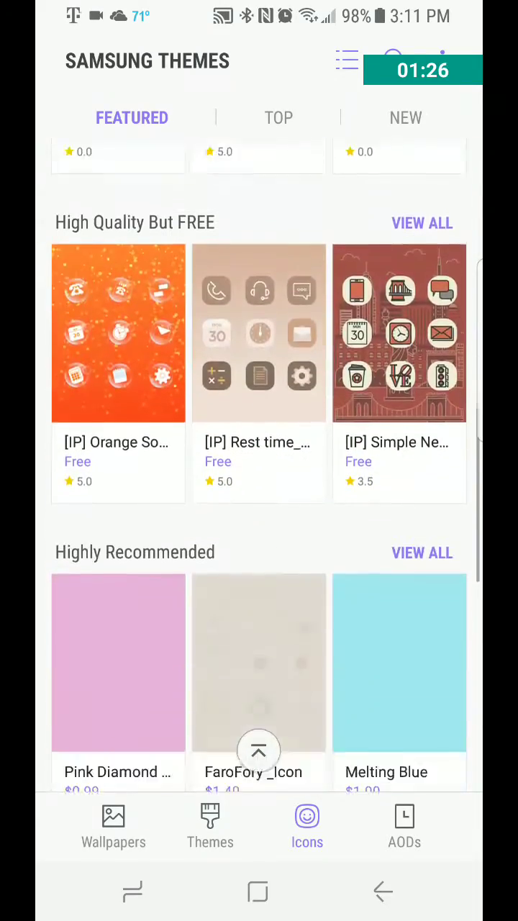
scroll("down", 3)
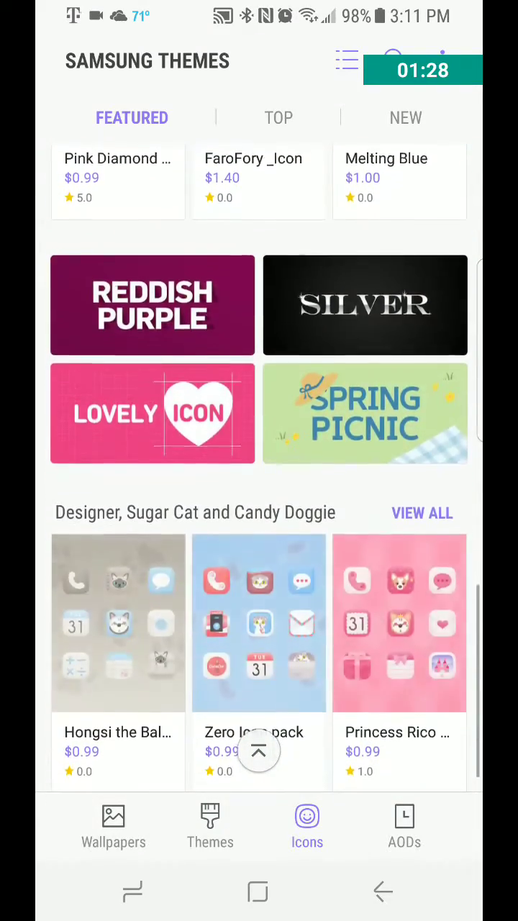
scroll("down", 3)
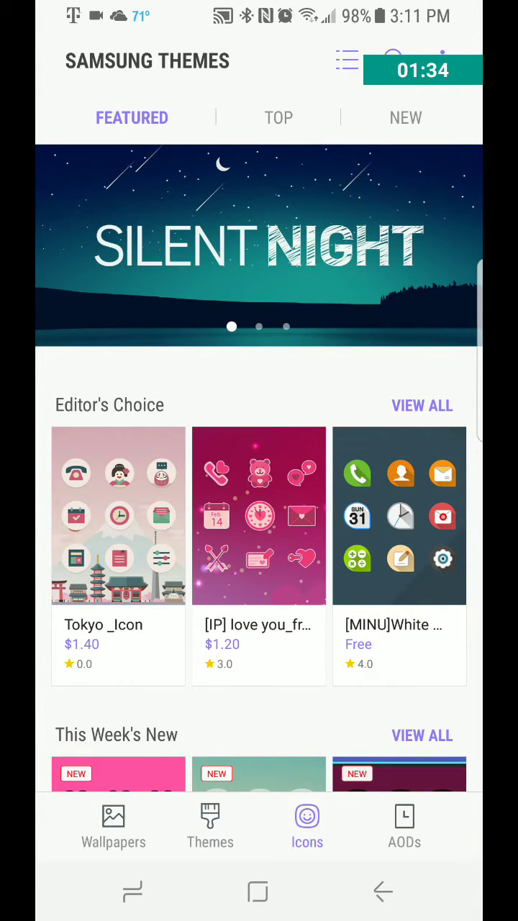
- Glance at the AOD designs, then return to the featured Wallpapers section
left_click(404, 827)
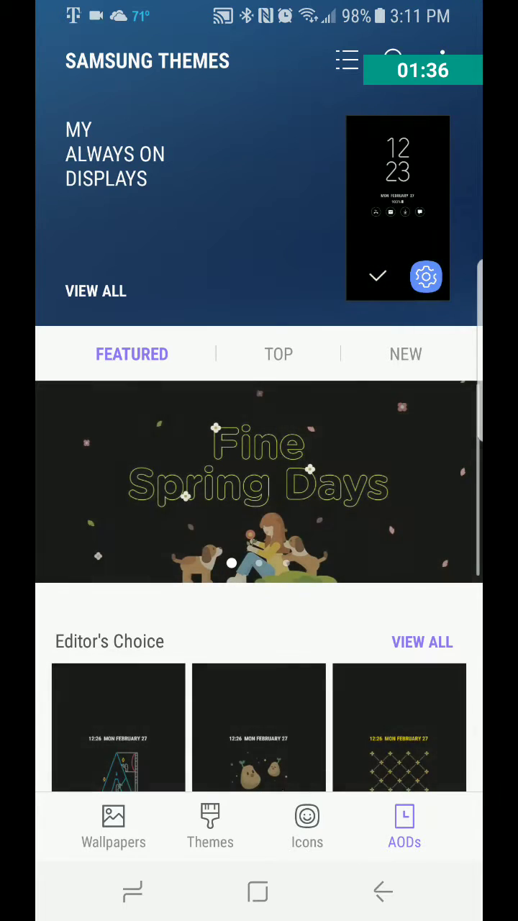
left_click(112, 824)
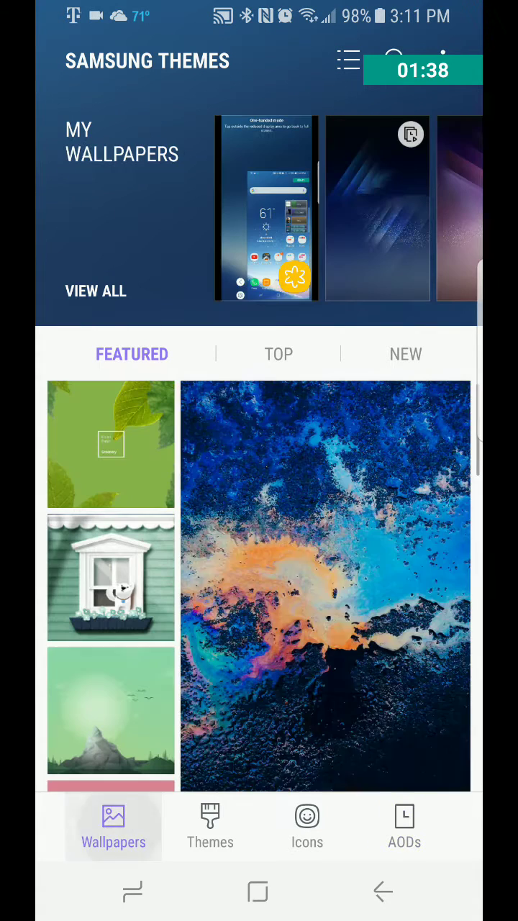